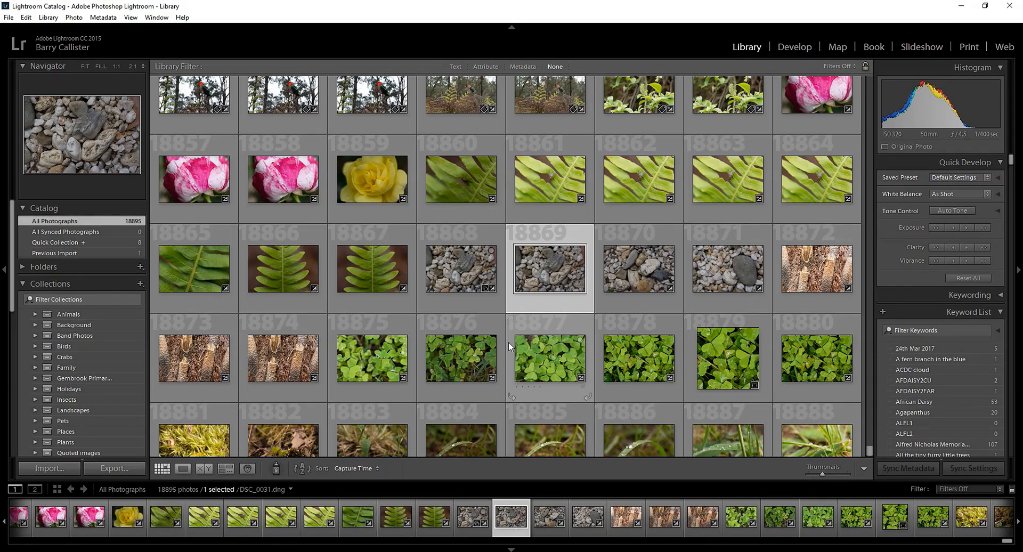
{"action": "mouse_move", "coordinate": [590, 340]}
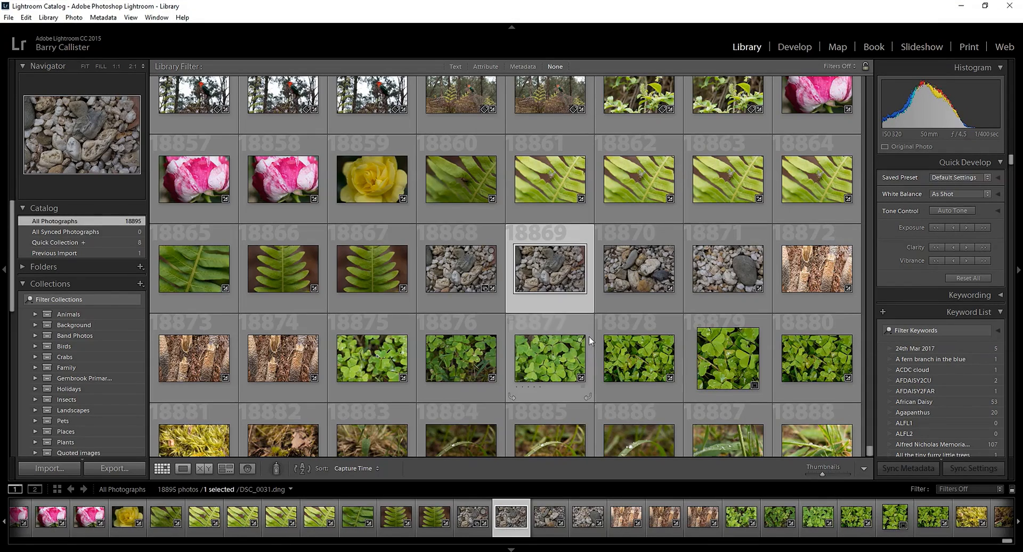
- Open the DSC_0031 rocks photo in single-image Loupe view
{"action": "left_click", "coordinate": [184, 469]}
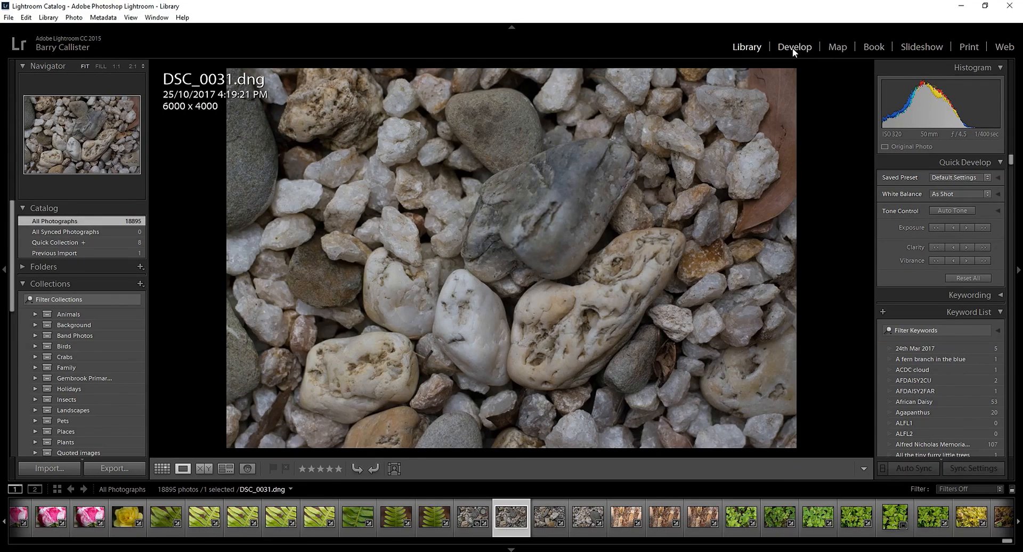
- In Develop, enable Remove Chromatic Aberration and Nikon lens Profile Corrections
{"action": "left_click", "coordinate": [794, 47]}
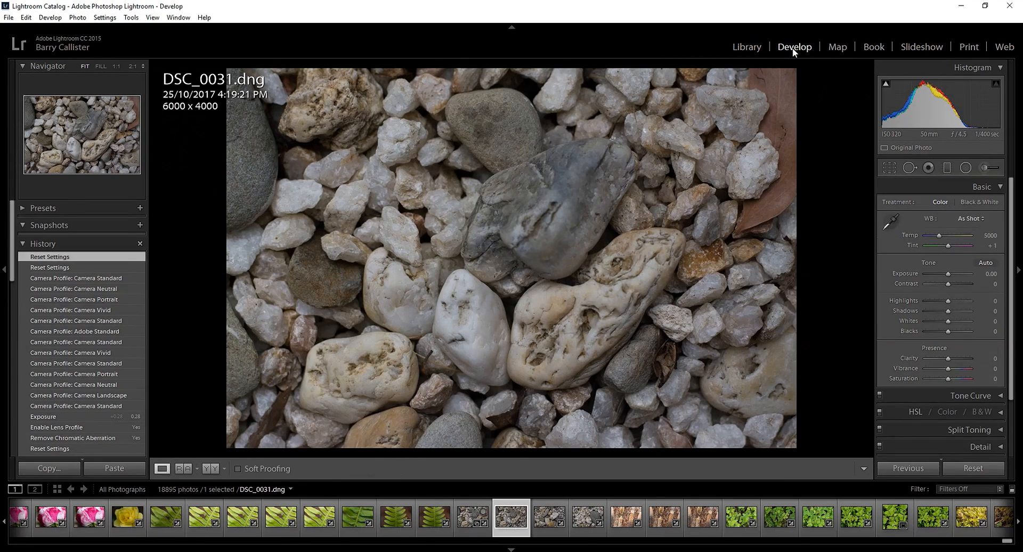
{"action": "mouse_move", "coordinate": [820, 211]}
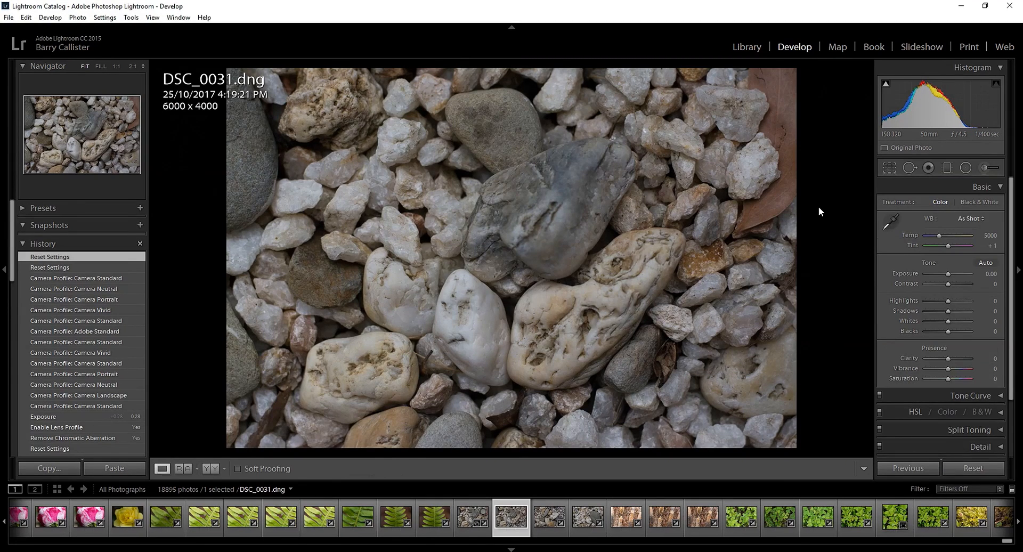
{"action": "left_click", "coordinate": [981, 186]}
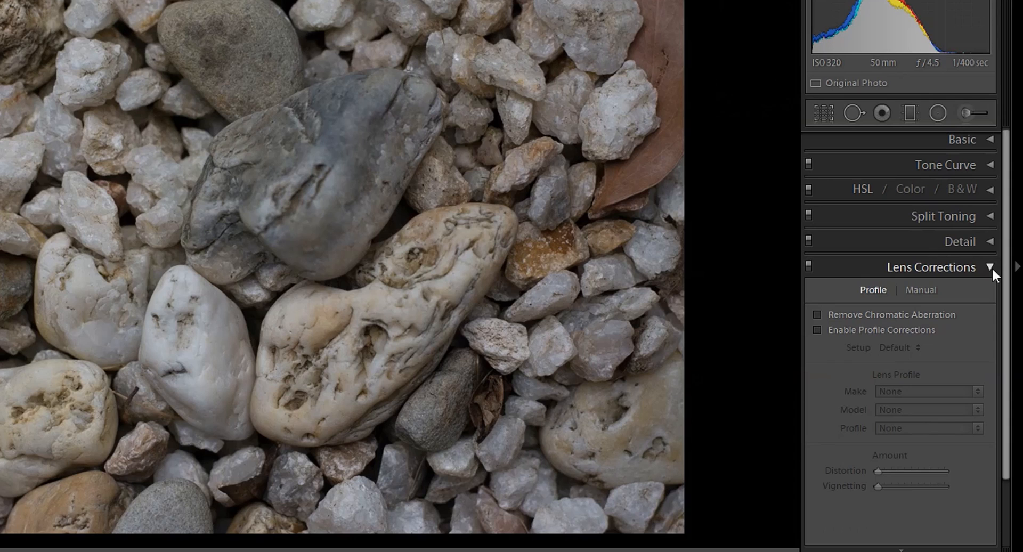
{"action": "left_click", "coordinate": [817, 315]}
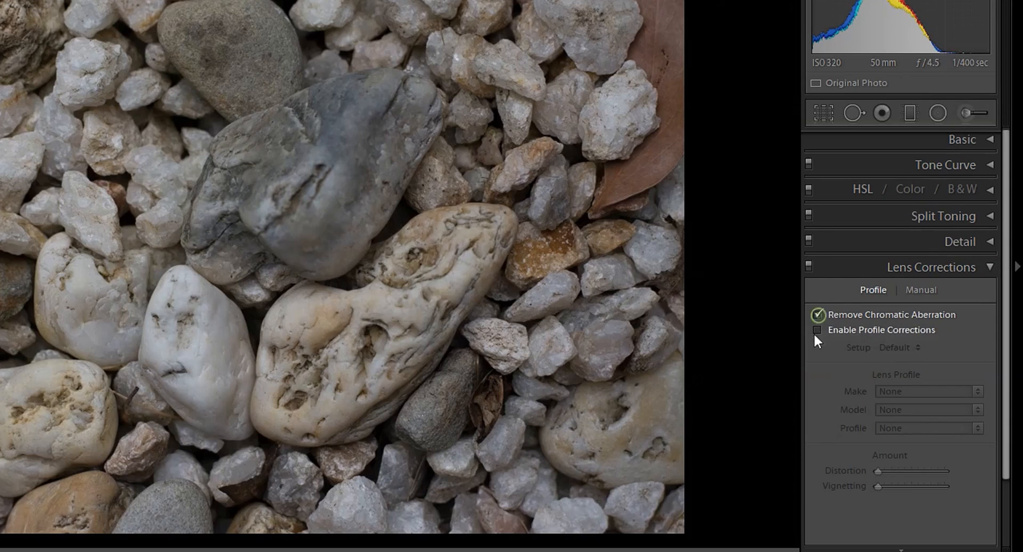
{"action": "left_click", "coordinate": [817, 329]}
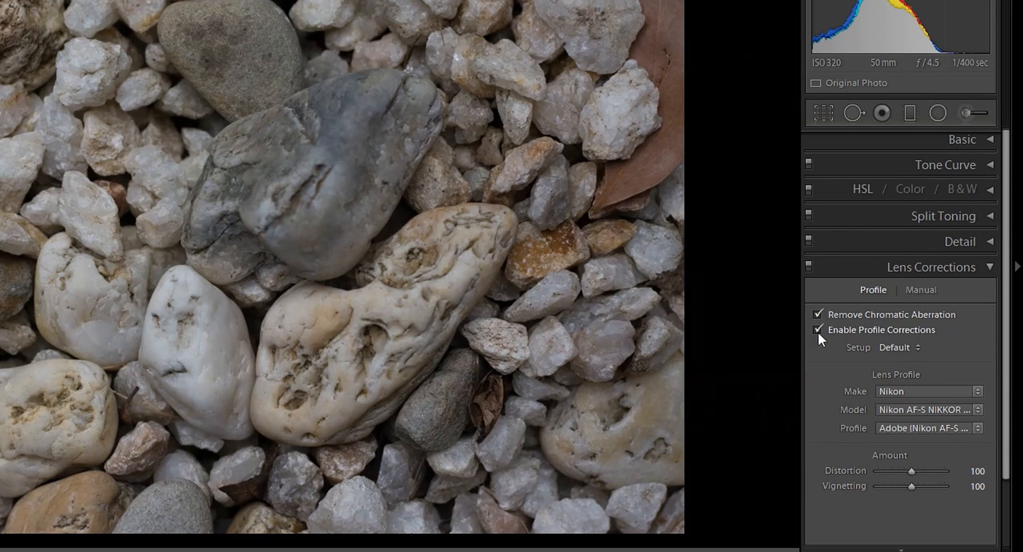